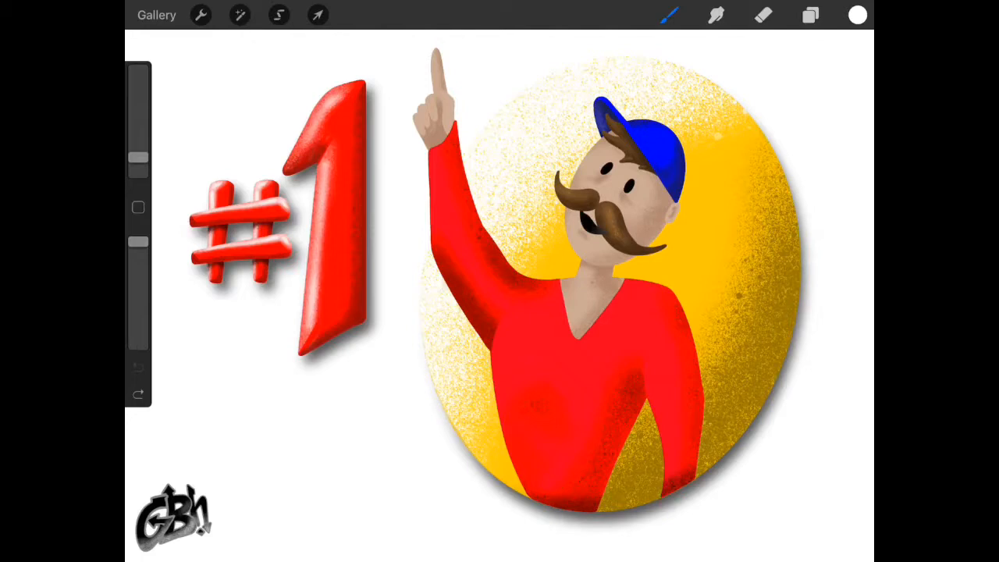
- Open the Layers panel to show the man illustration's layer stack
left_click(810, 15)
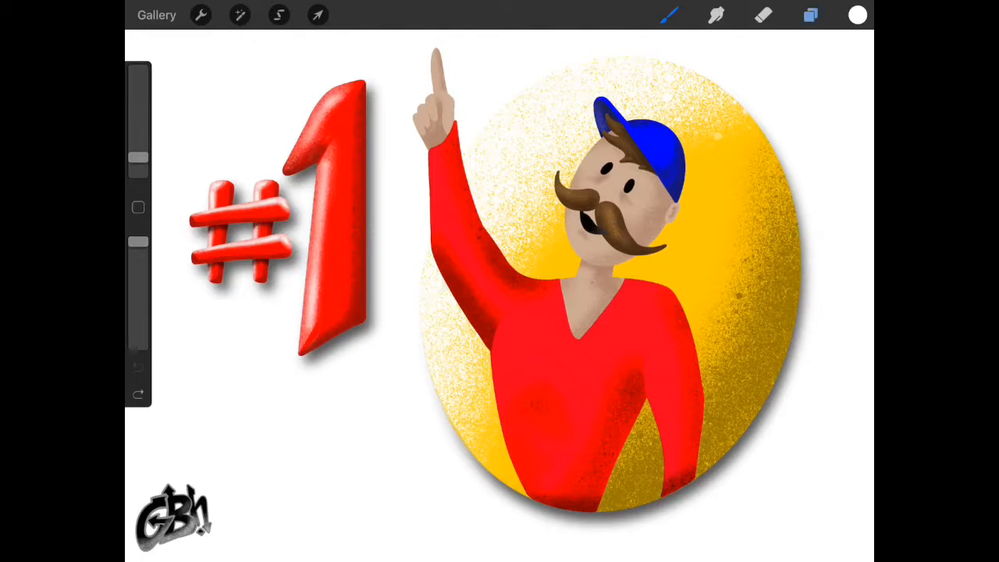
left_click(810, 15)
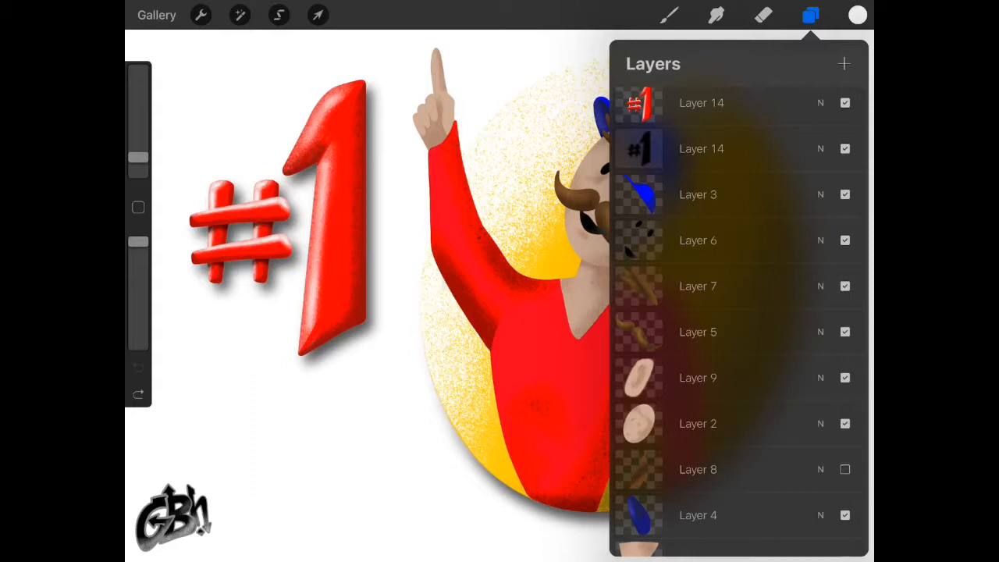
- Group the man's layers as 'Man', duplicate the group, and flatten the copy into one layer
left_click(697, 195)
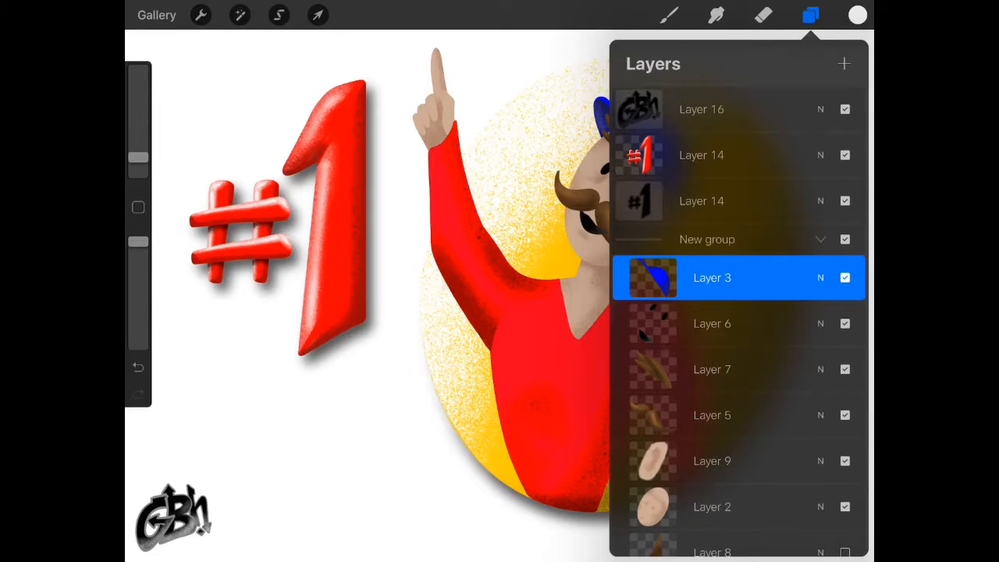
left_click(707, 240)
type("Man")
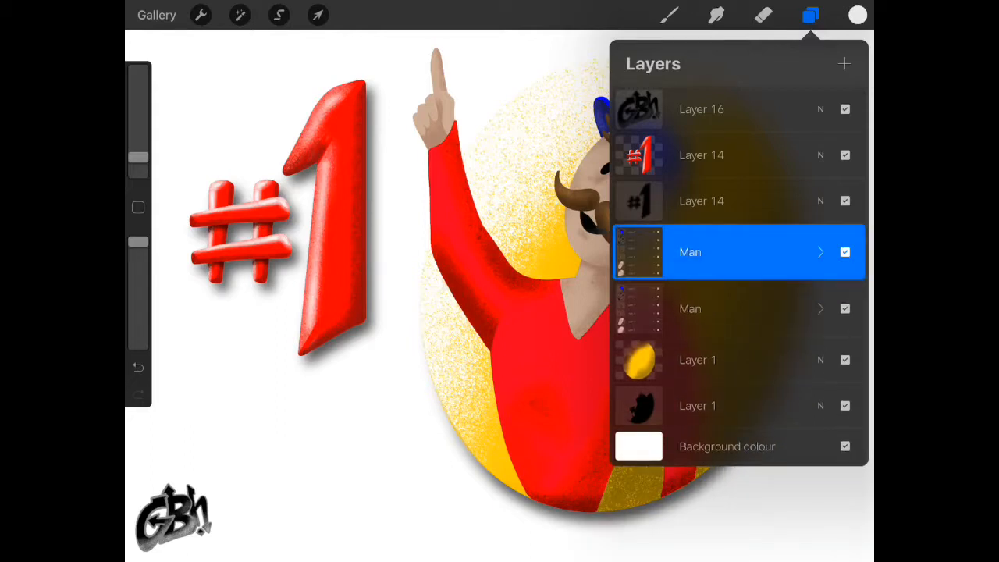
left_click(690, 252)
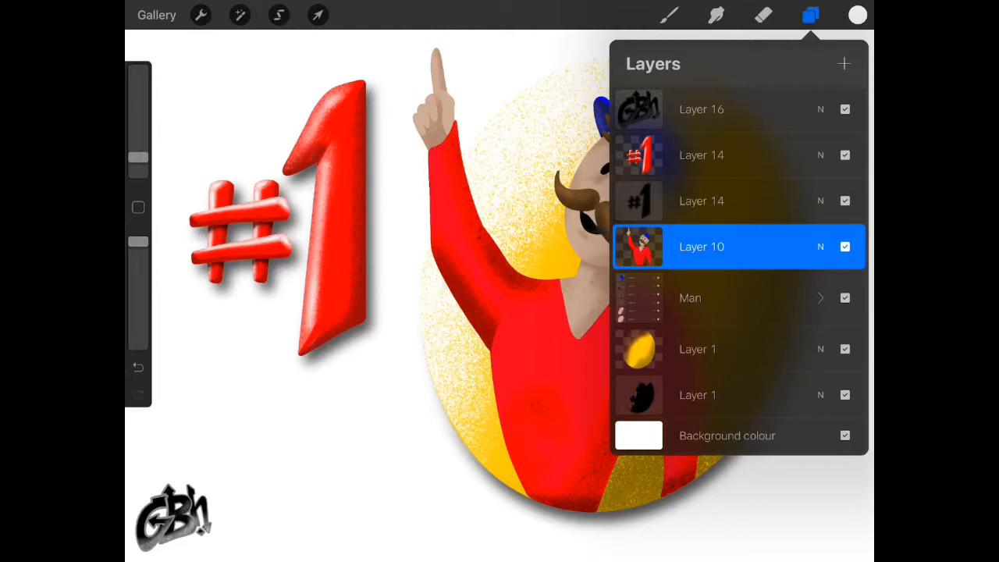
- Hide the Man group, duplicate merged Layer 10, hide its top copy, and pick black
left_click(845, 298)
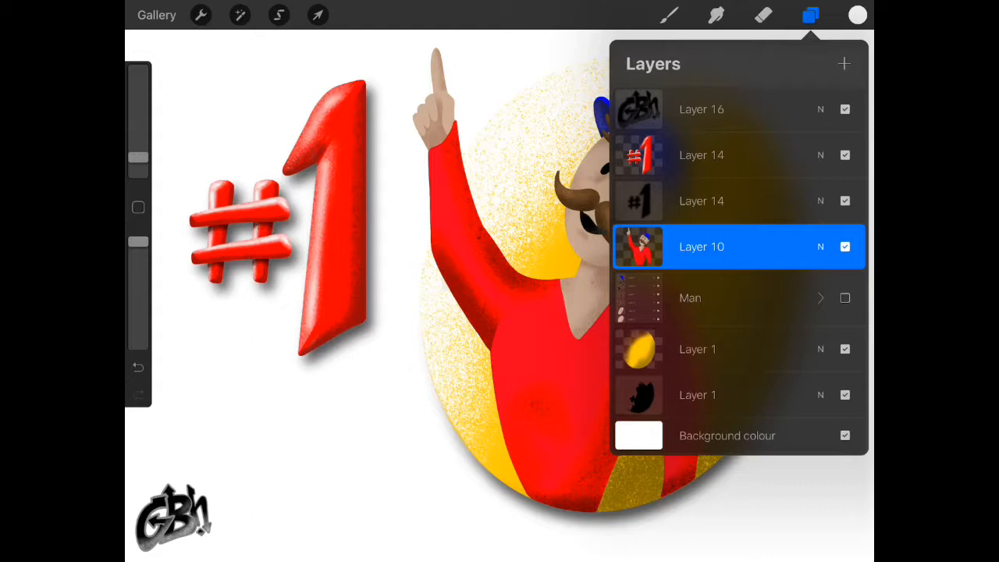
left_click(700, 247)
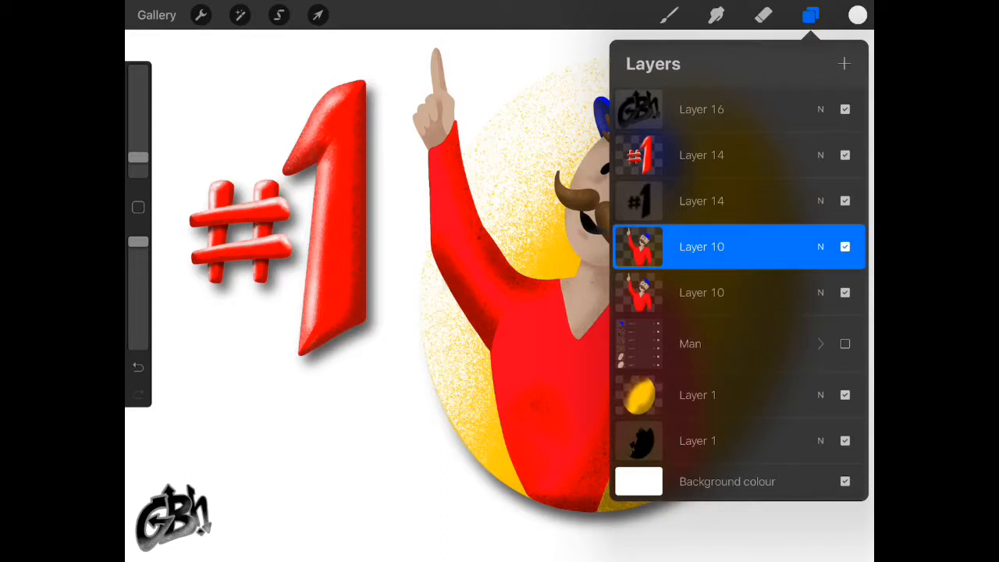
left_click(844, 246)
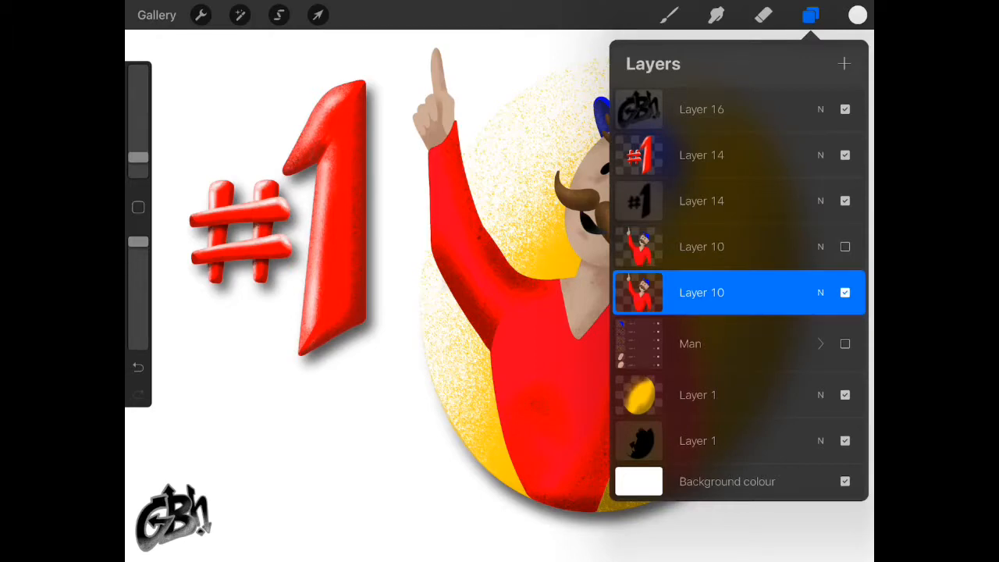
left_click(857, 15)
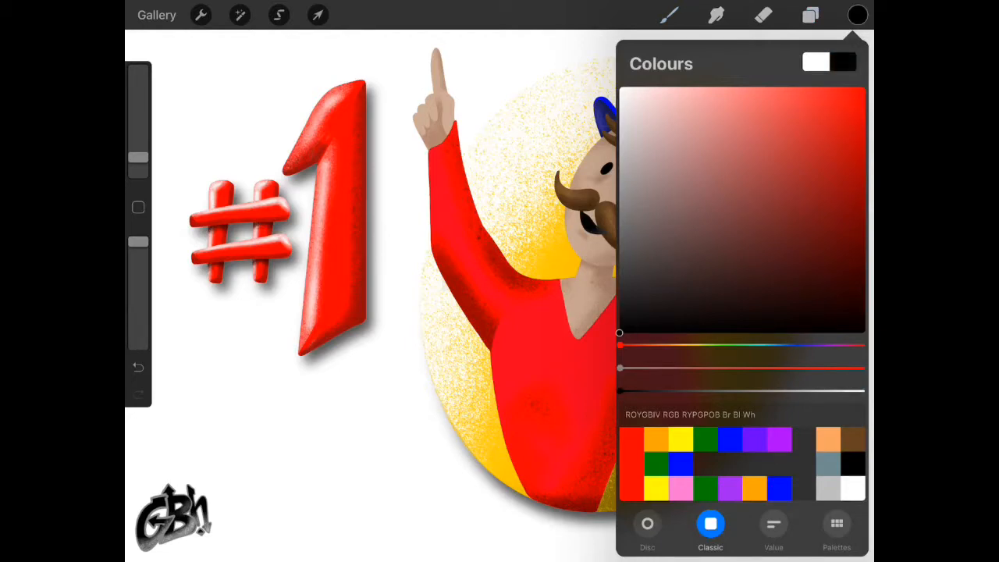
- Fill the lower alpha-locked Layer 10 solid black with the Airbrushing Hard Brush
left_click(668, 14)
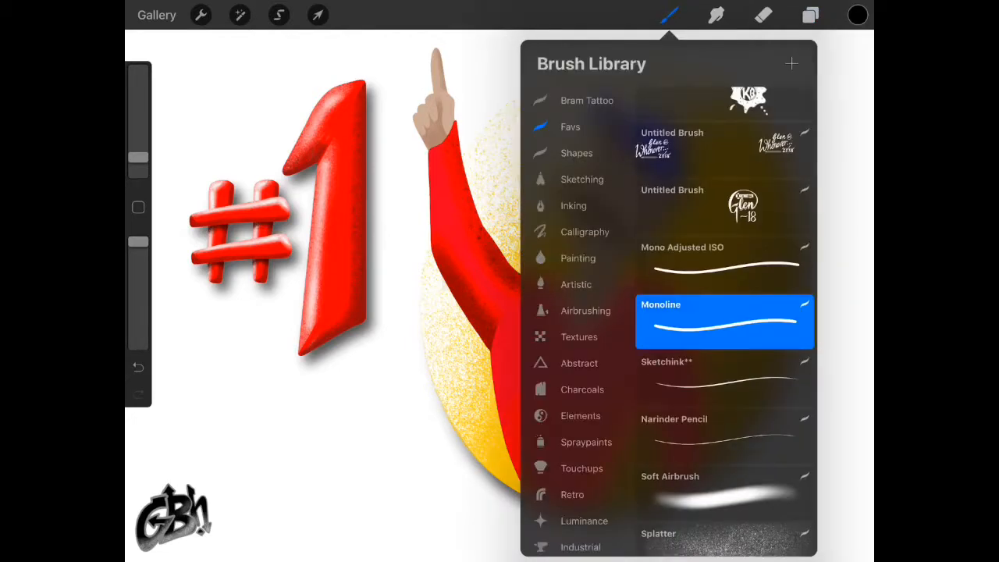
left_click(585, 311)
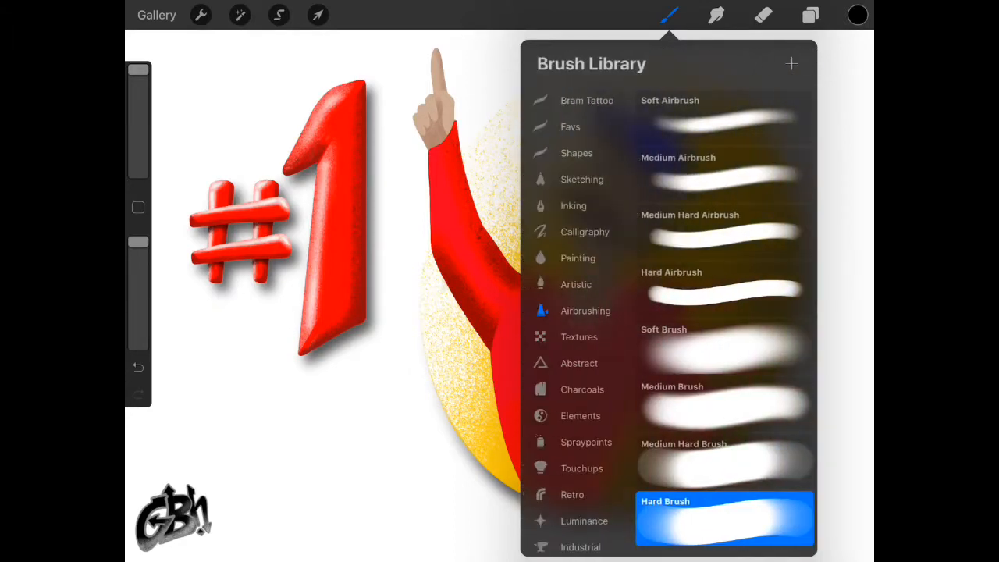
left_click(669, 14)
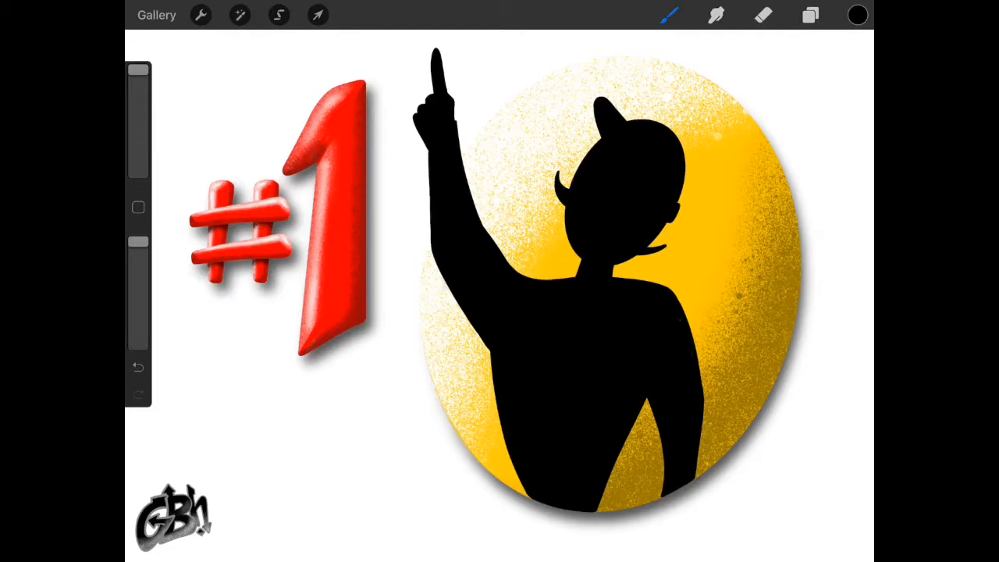
left_click(810, 15)
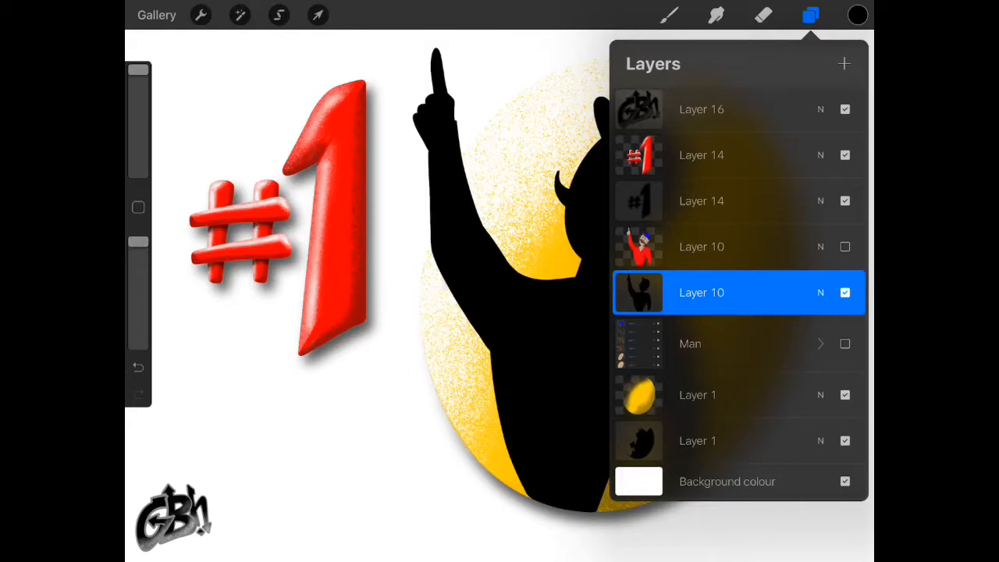
- Apply a strong Gaussian Blur to the black silhouette and unhide the top coloured Layer 10
left_click(240, 14)
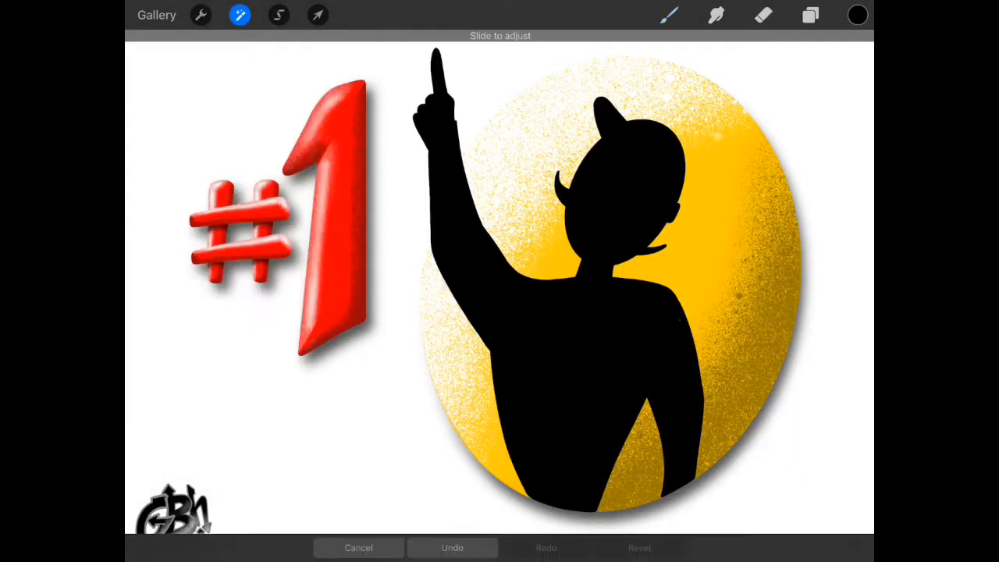
left_click_drag(499, 36, 148, 36)
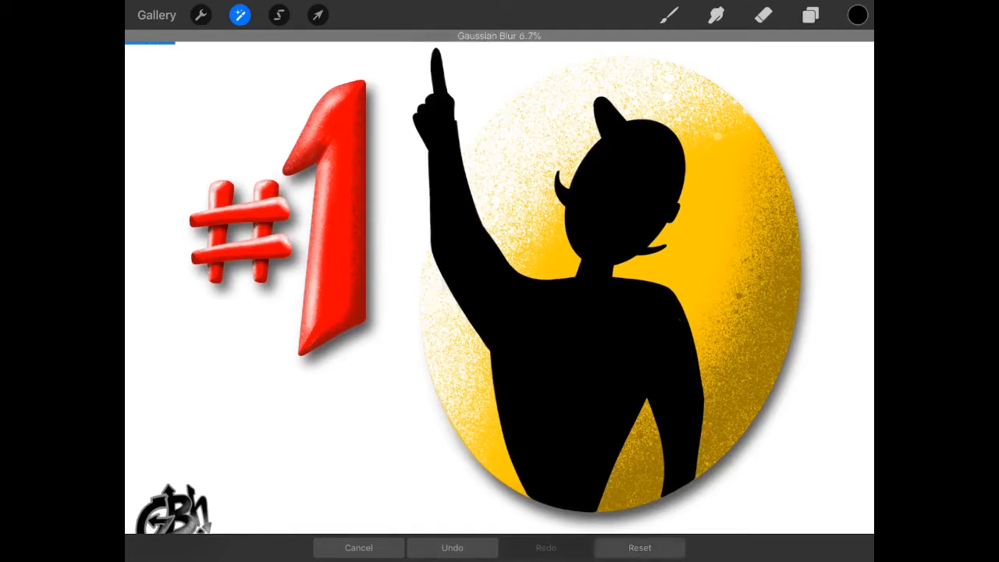
left_click_drag(175, 36, 269, 36)
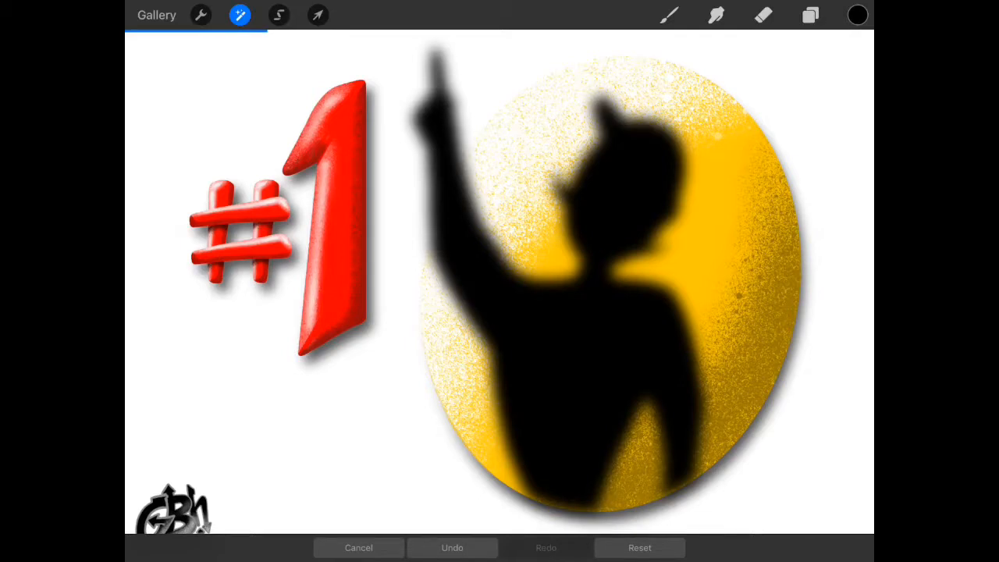
left_click(810, 15)
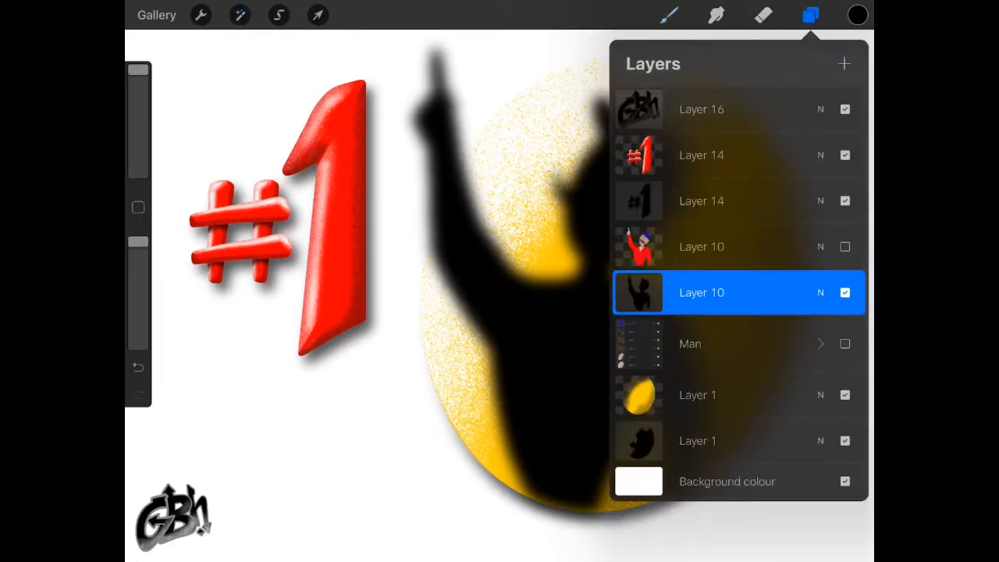
left_click(844, 246)
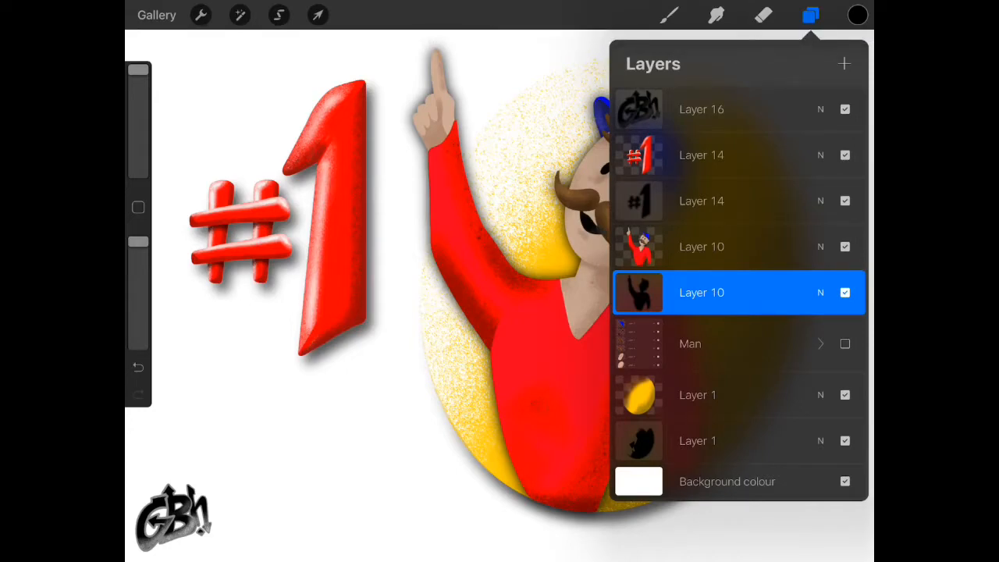
- Move the blurred black shadow layer down and to the right behind the man
left_click(318, 15)
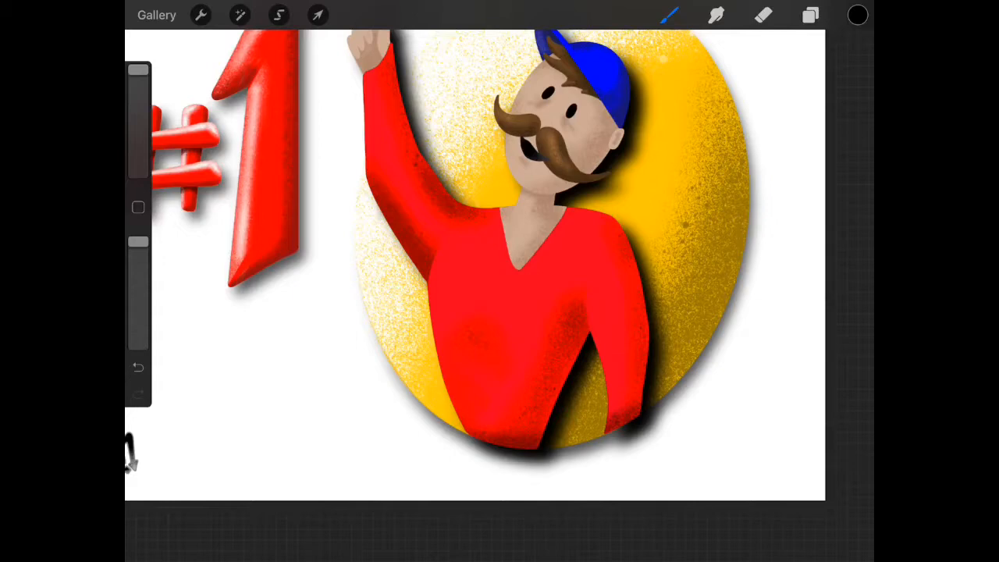
left_click(809, 15)
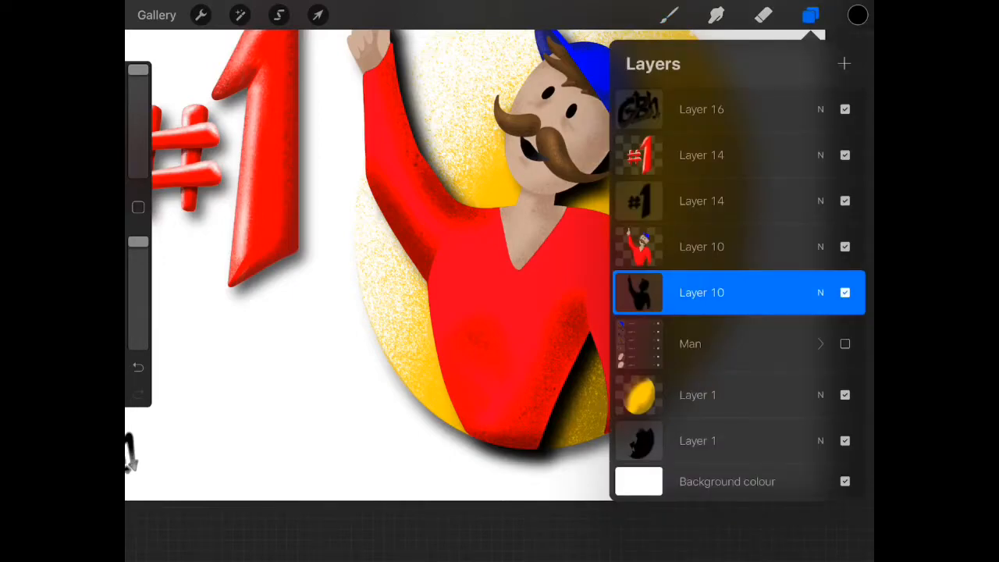
- Select the yellow oval from Layer 1, target shadow Layer 10, and choose the Eraser
left_click(698, 394)
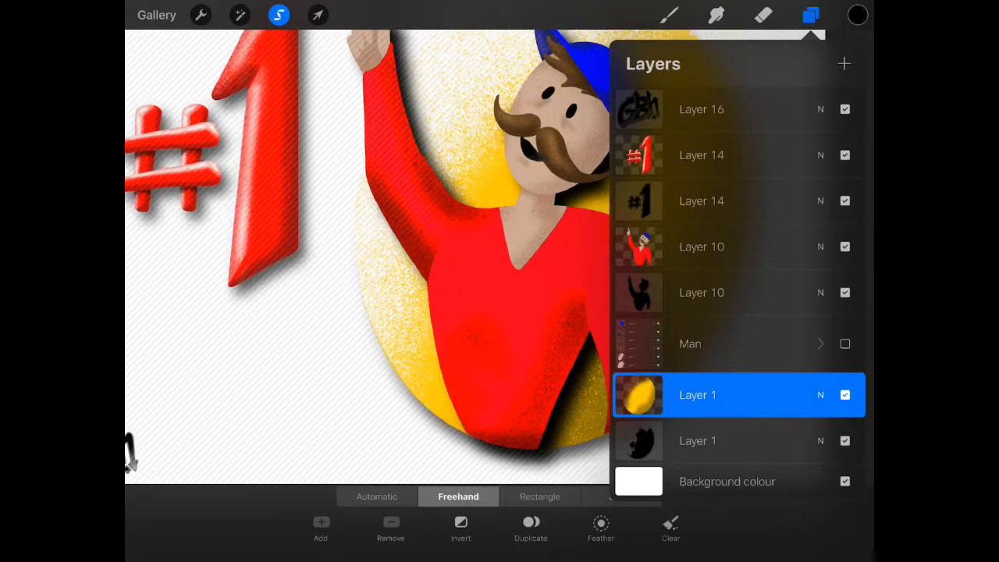
left_click(810, 15)
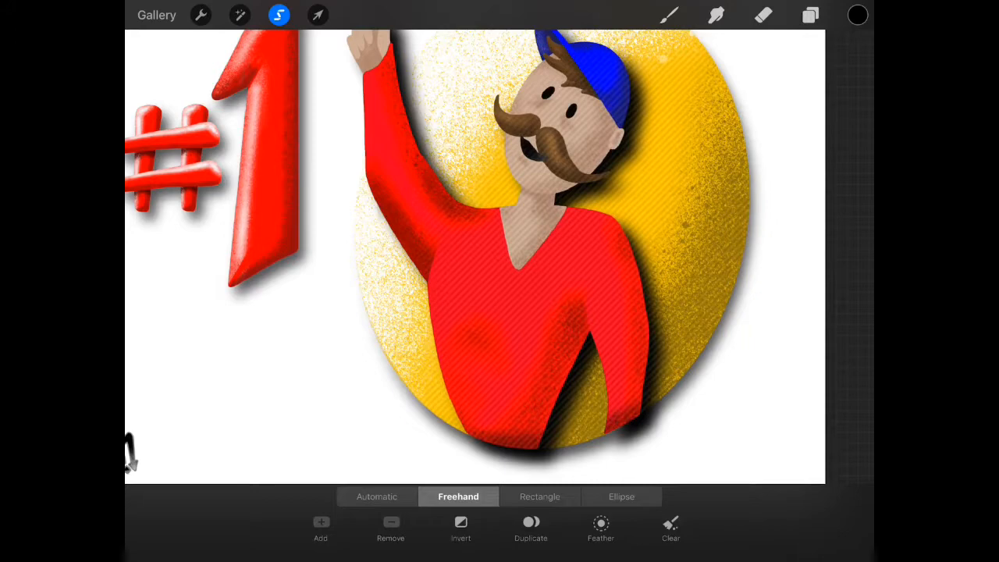
left_click(810, 15)
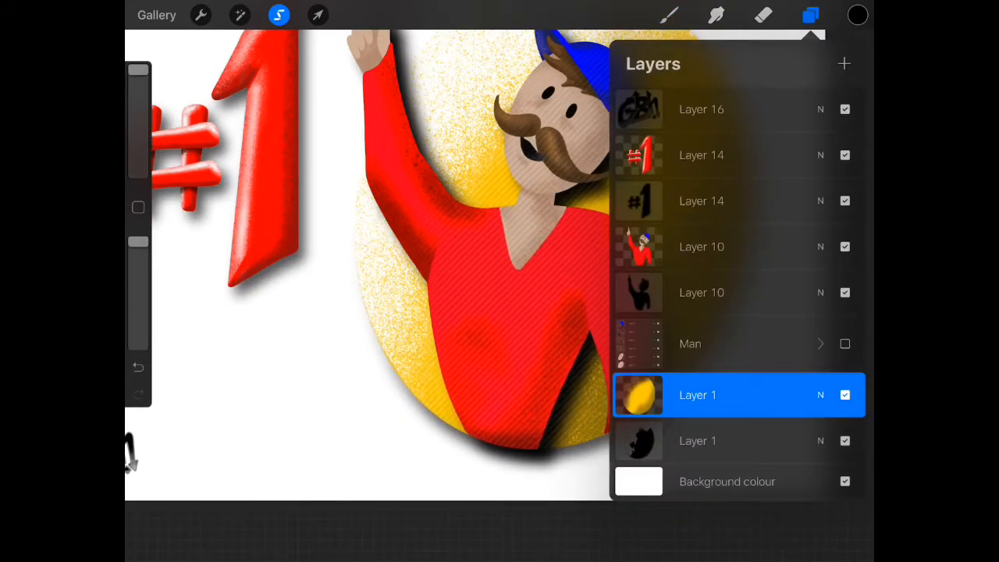
left_click(701, 292)
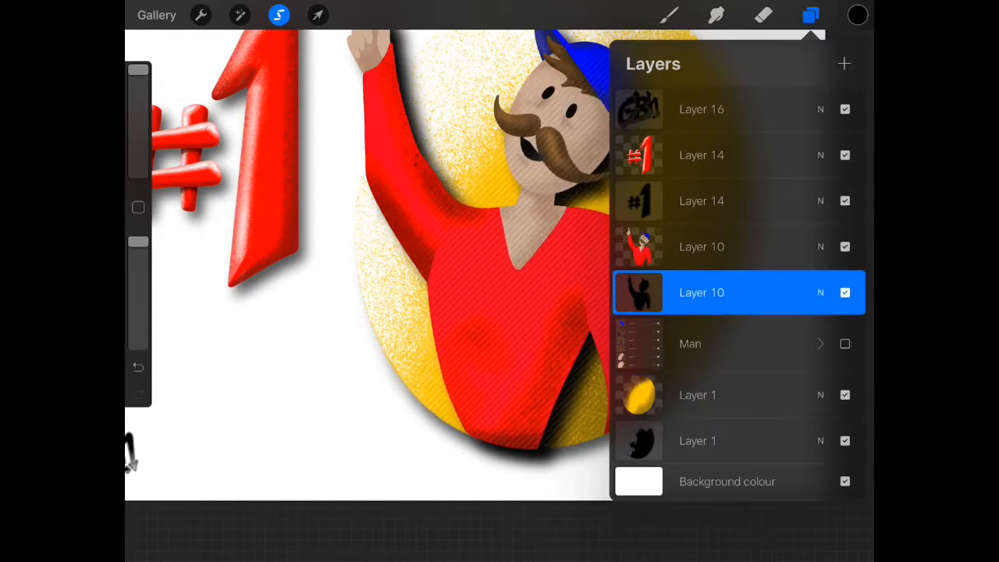
left_click(810, 14)
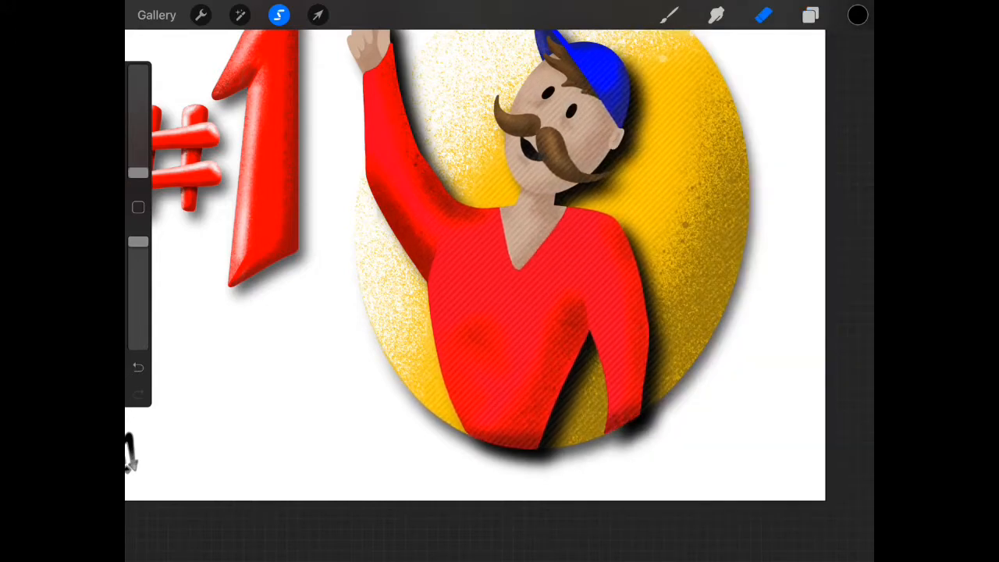